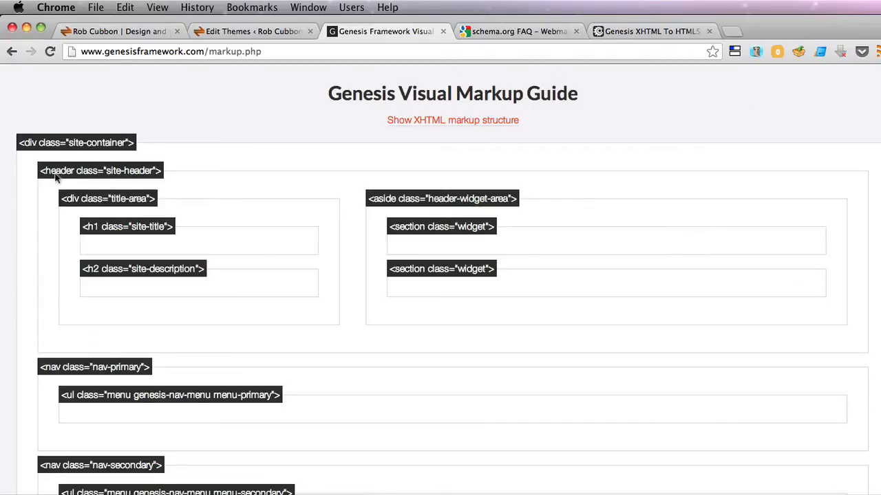
{"action": "mouse_move", "coordinate": [17, 199]}
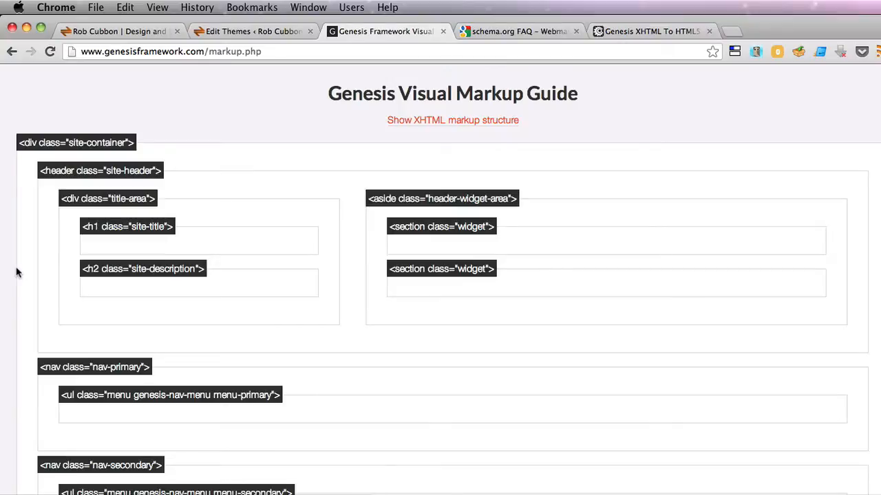
- Read the schema.org microdata FAQ in Webmaster Tools Help, then return to Genesis Theme Settings
{"action": "scroll", "scroll_direction": "down", "scroll_amount": 3}
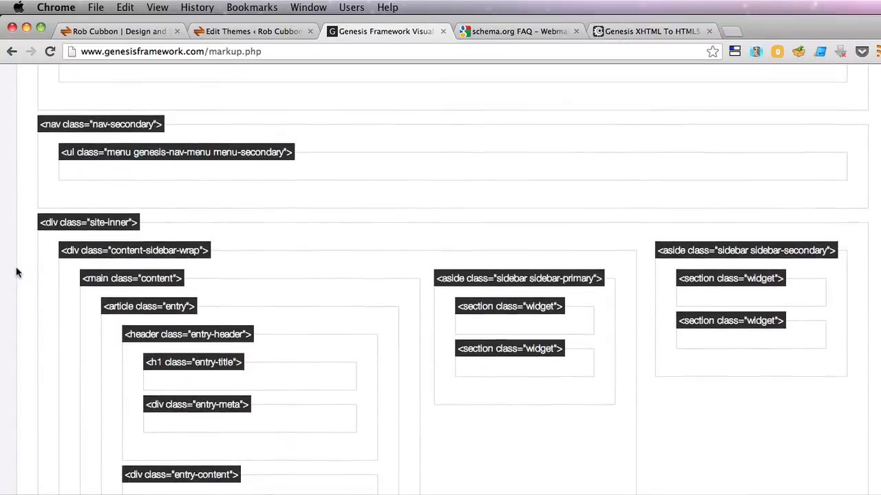
{"action": "scroll", "scroll_direction": "down", "scroll_amount": 3}
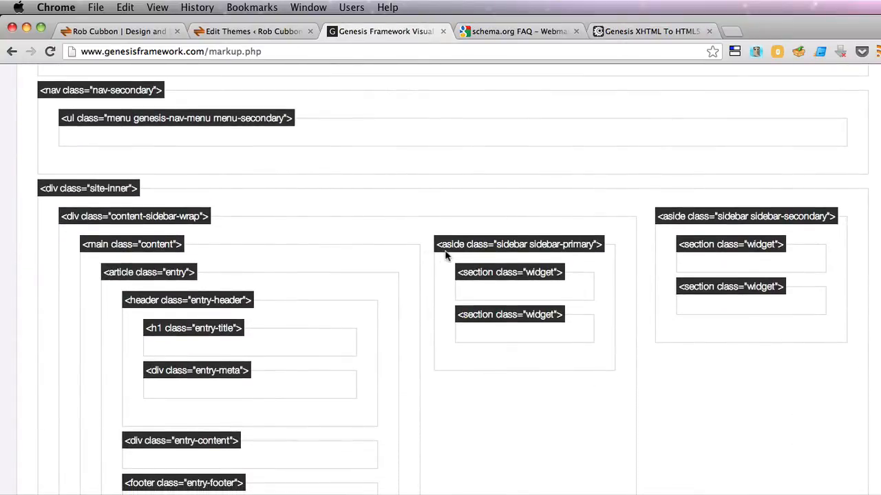
{"action": "scroll", "scroll_direction": "down", "scroll_amount": 3}
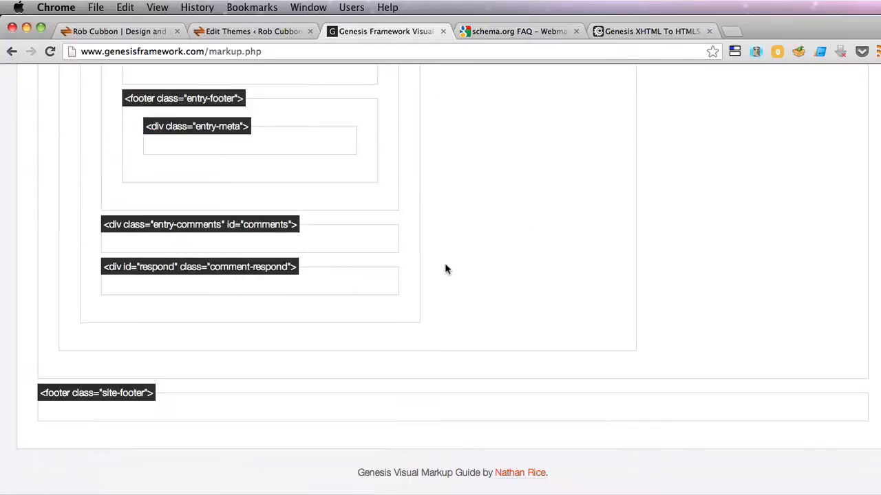
{"action": "mouse_move", "coordinate": [35, 437]}
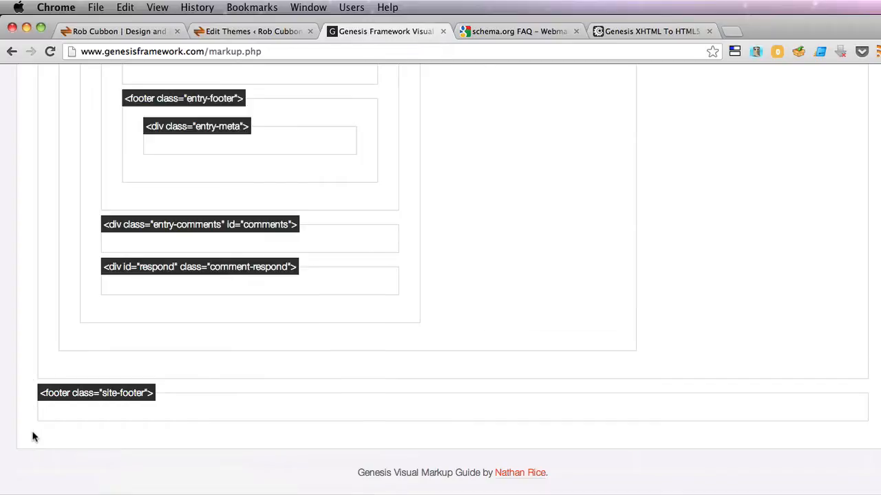
{"action": "scroll", "scroll_direction": "up", "scroll_amount": 3}
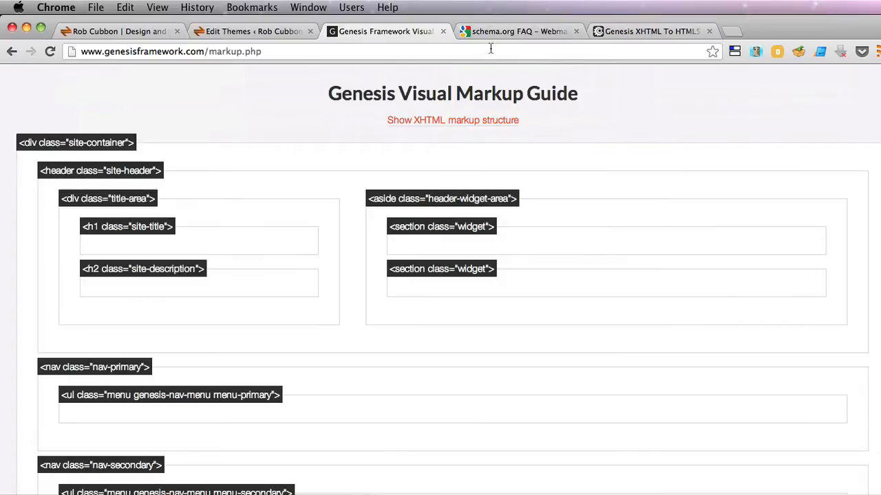
{"action": "left_click", "coordinate": [519, 31]}
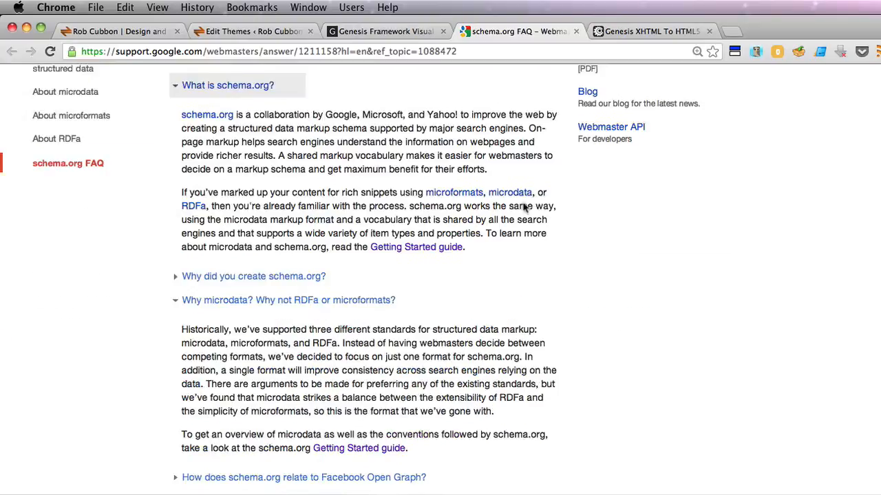
{"action": "scroll", "scroll_direction": "down", "scroll_amount": 3}
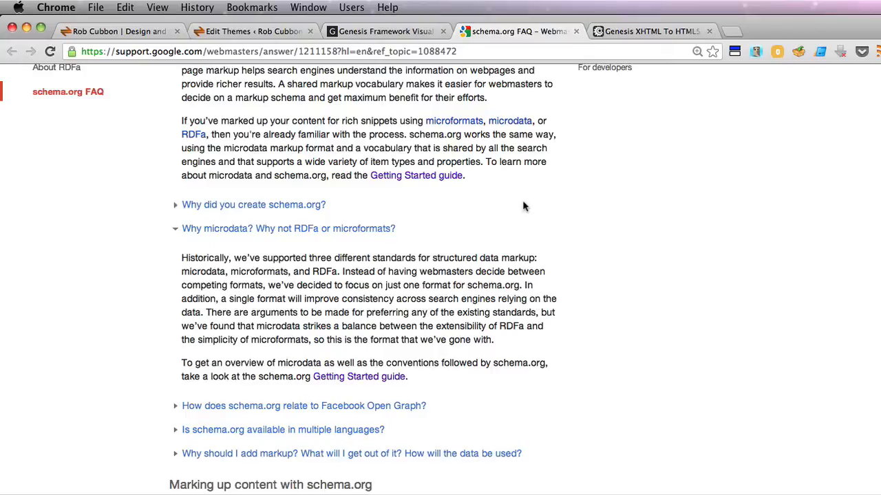
{"action": "scroll", "scroll_direction": "down", "scroll_amount": 3}
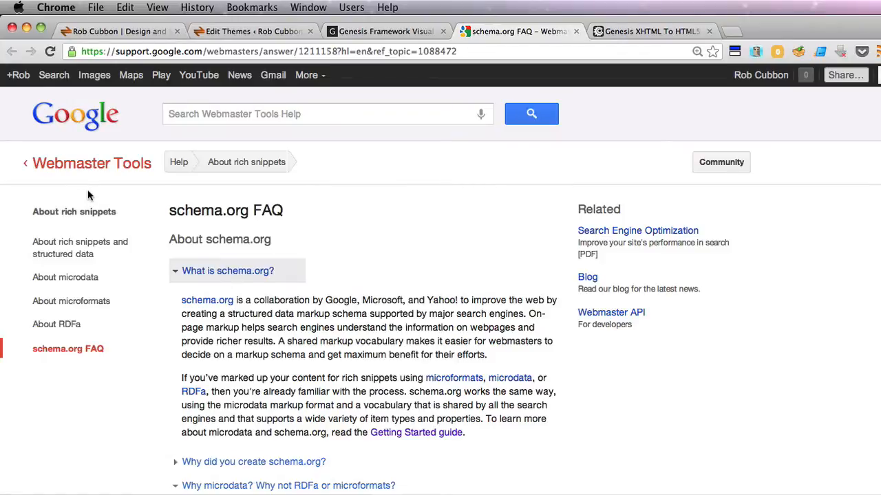
{"action": "left_click", "coordinate": [254, 31]}
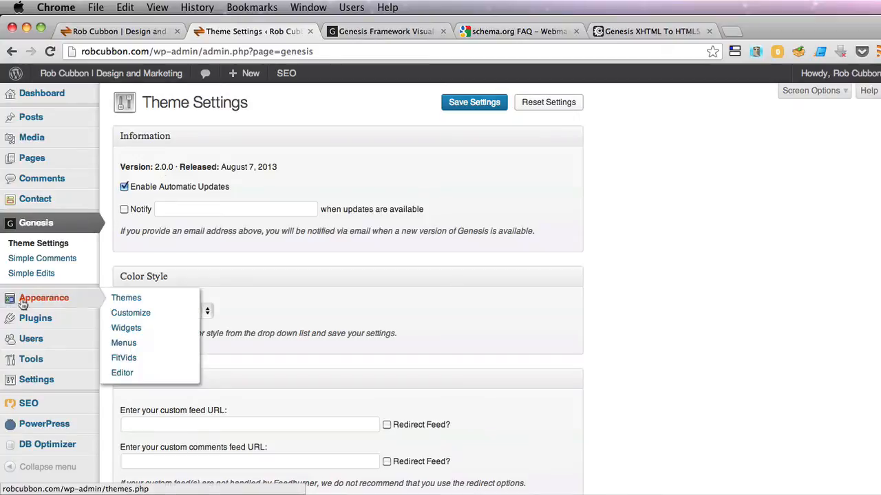
- Open the theme editor on the Streamline child theme's Theme Functions file
{"action": "left_click", "coordinate": [121, 372]}
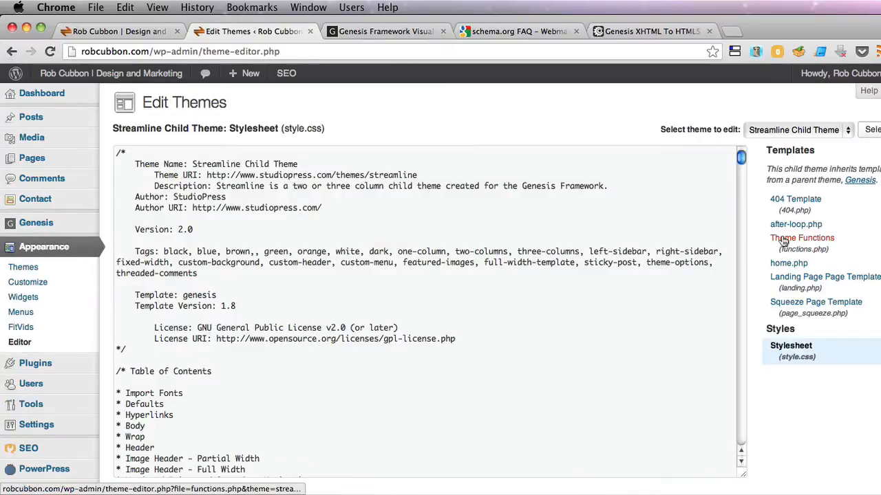
{"action": "left_click", "coordinate": [800, 237]}
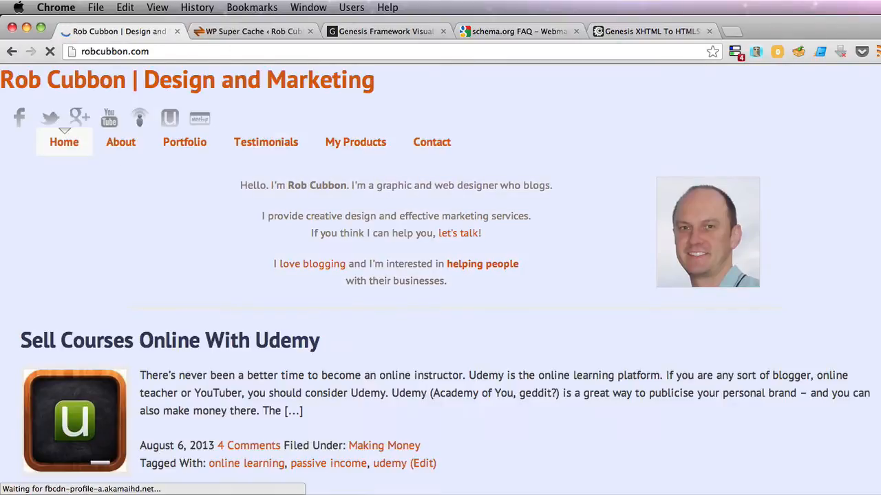
- Toggle the Genesis Visual Markup Guide to the XHTML markup structure and back to HTML5
{"action": "scroll", "scroll_direction": "down", "scroll_amount": 3}
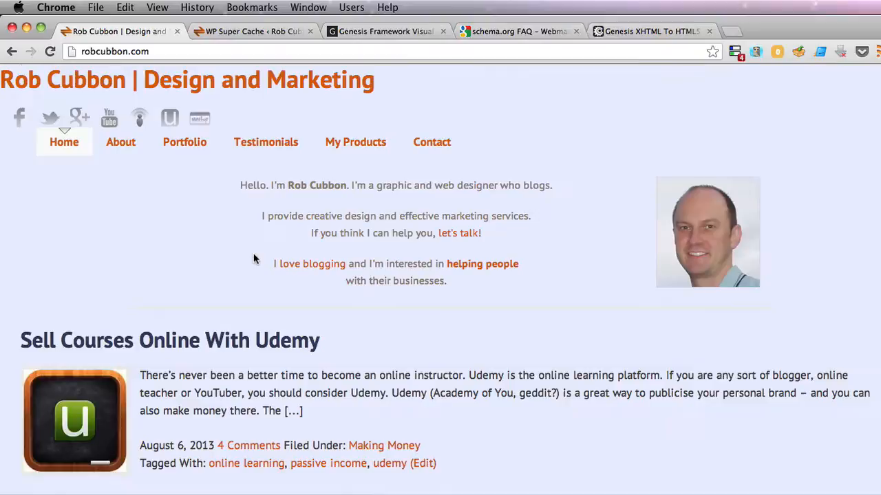
{"action": "left_click", "coordinate": [385, 31]}
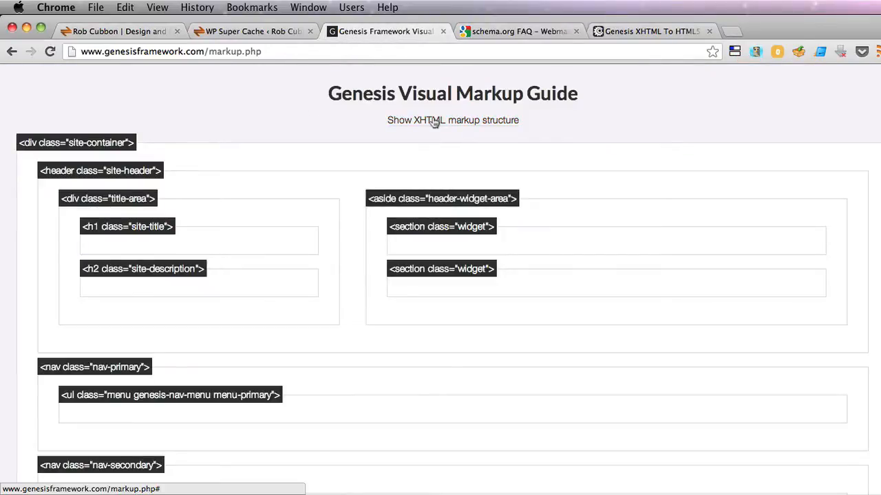
{"action": "left_click", "coordinate": [453, 119]}
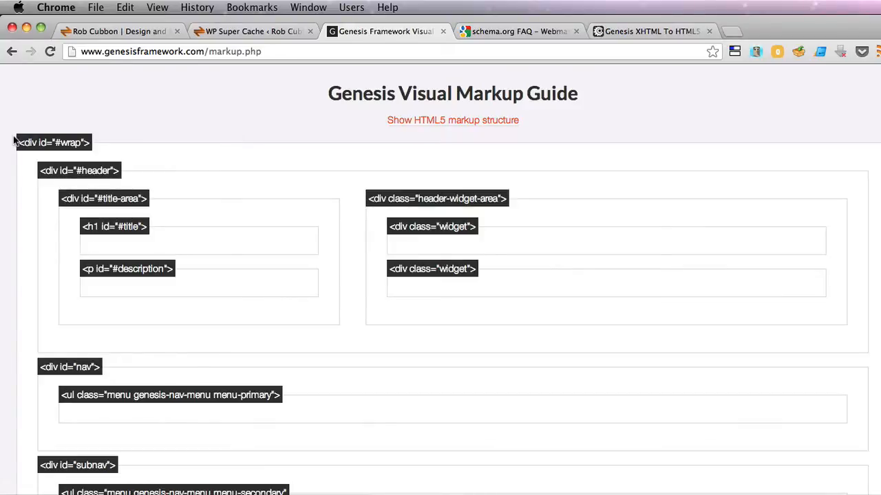
{"action": "mouse_move", "coordinate": [434, 128]}
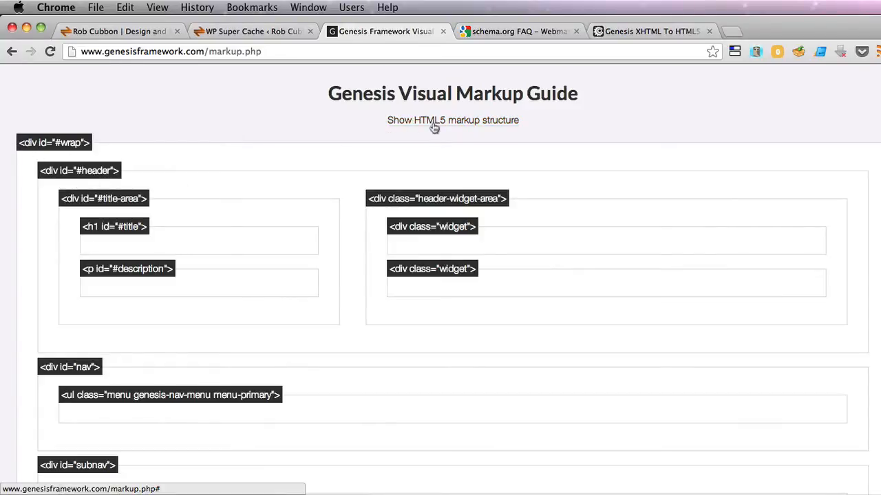
{"action": "left_click", "coordinate": [453, 119]}
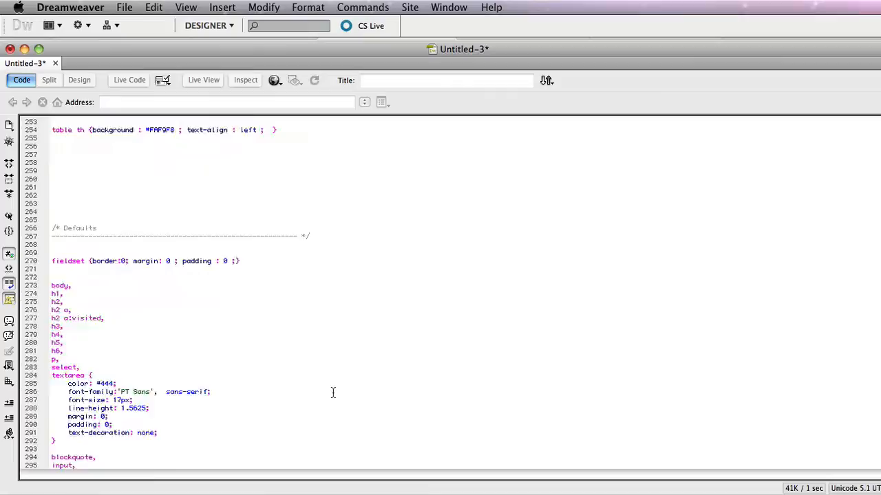
- Scroll the Dreamweaver stylesheet down to its heading rules
{"action": "scroll", "scroll_direction": "down", "scroll_amount": 3}
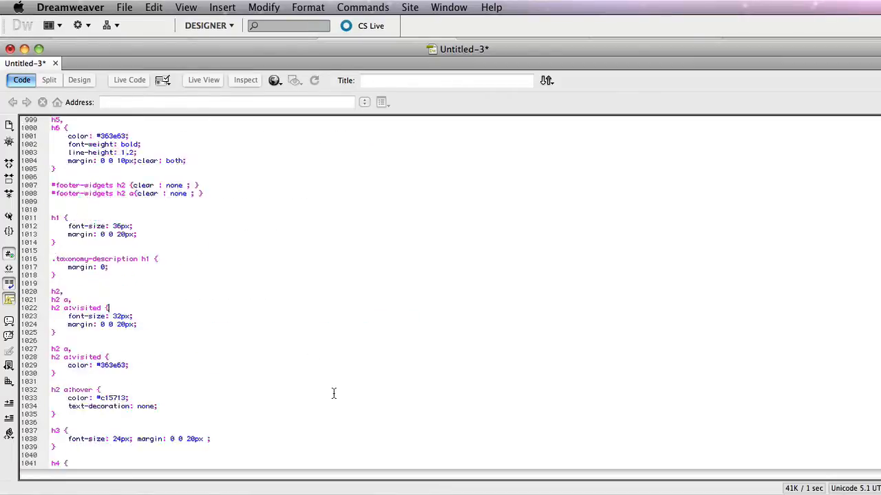
{"action": "scroll", "scroll_direction": "down", "scroll_amount": 3}
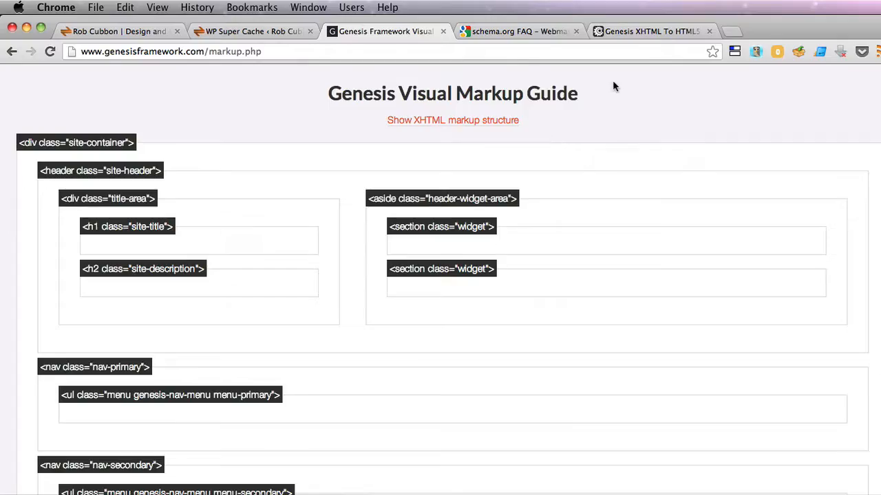
- Paste the site's CSS into the Genesis CSS Converter, convert it to HTML5, and dismiss the notice
{"action": "left_click", "coordinate": [646, 31]}
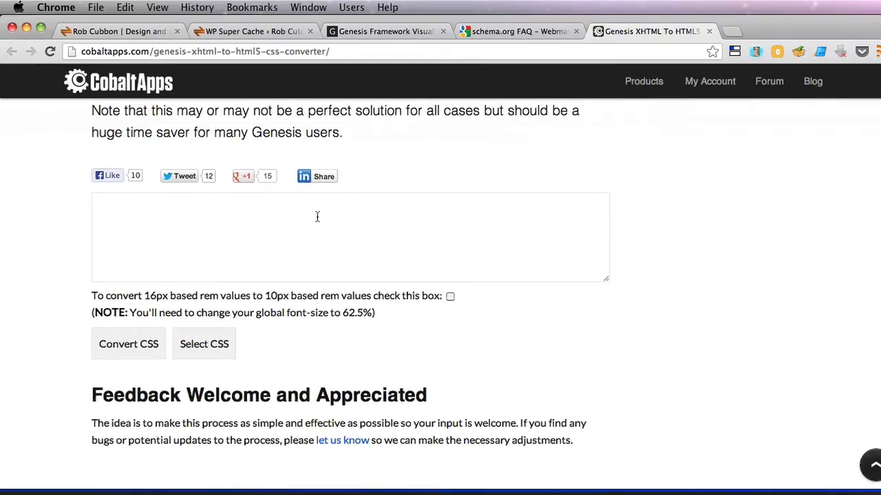
{"action": "left_click", "coordinate": [317, 237]}
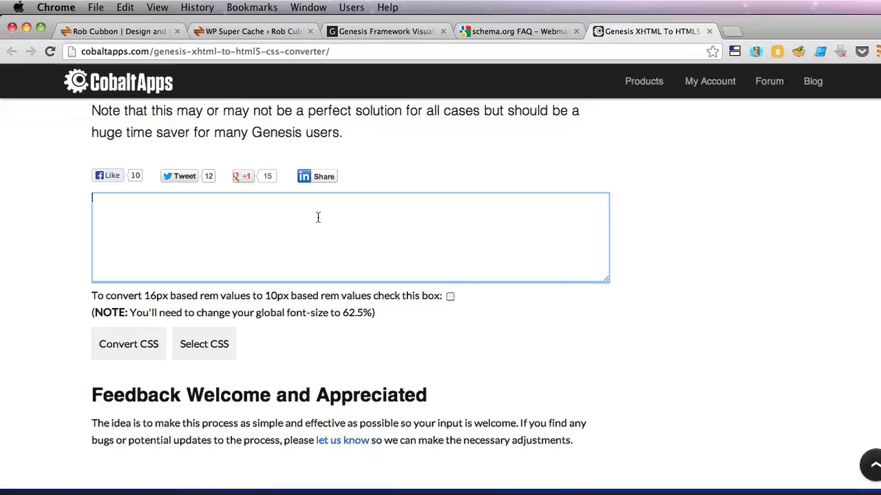
{"action": "left_click", "coordinate": [128, 344]}
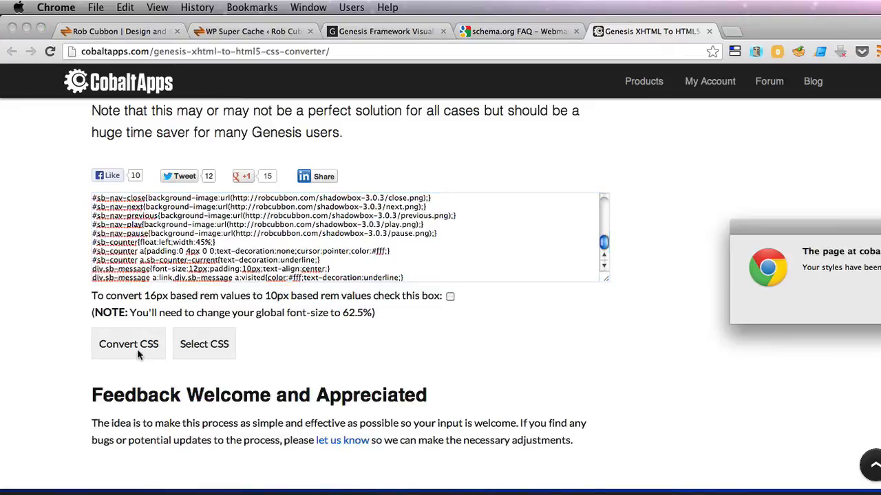
{"action": "left_click", "coordinate": [204, 343]}
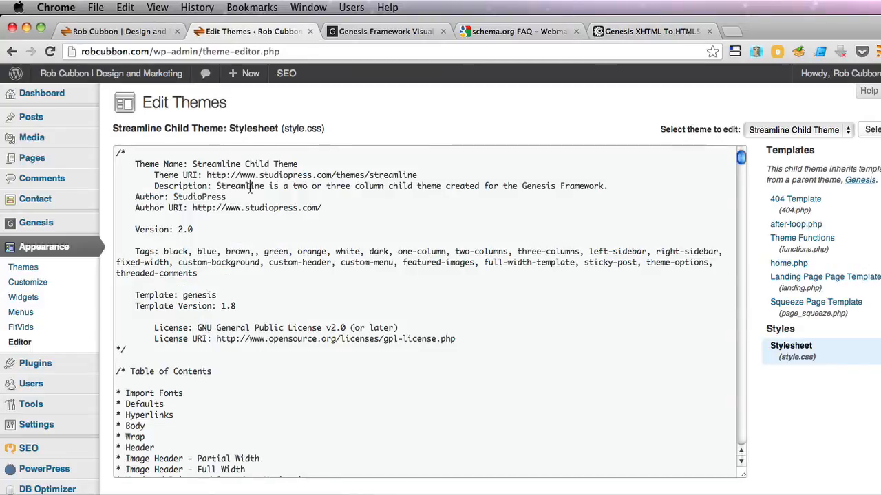
{"action": "scroll", "scroll_direction": "down", "scroll_amount": 3}
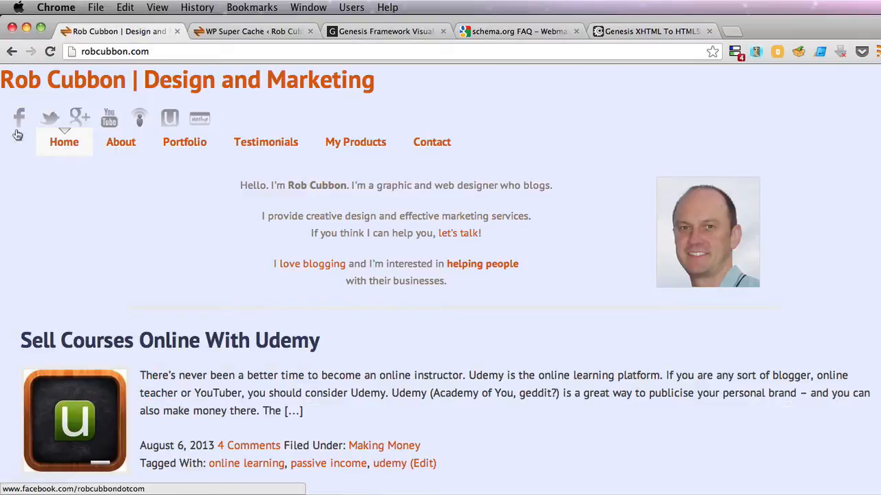
- Check the restyled homepage and free e-books page layouts by scrolling through them
{"action": "scroll", "scroll_direction": "down", "scroll_amount": 3}
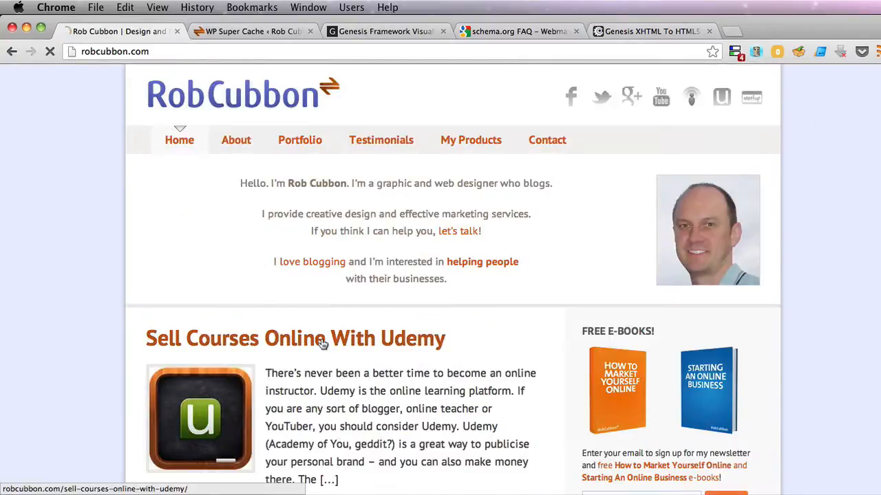
{"action": "left_click", "coordinate": [295, 338]}
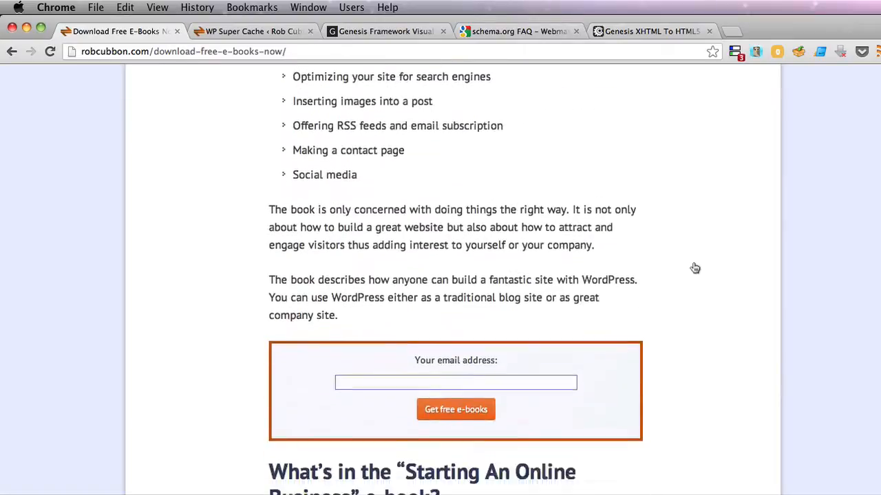
{"action": "scroll", "scroll_direction": "down", "scroll_amount": 3}
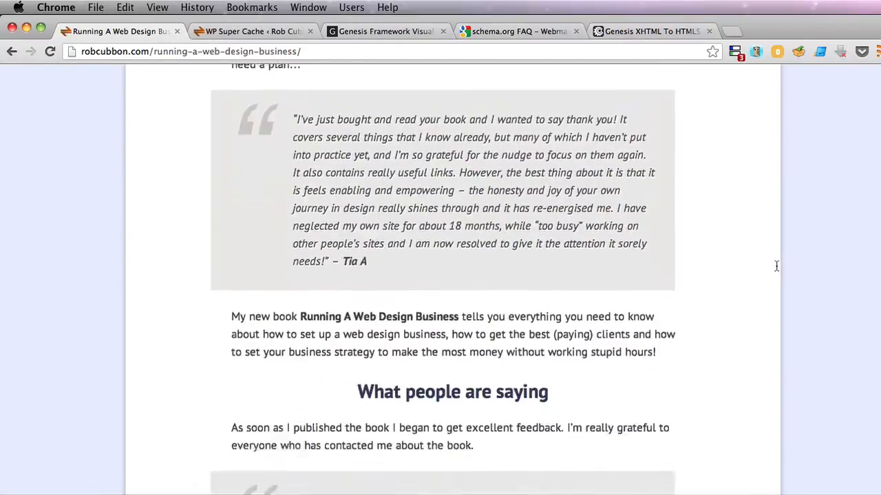
{"action": "scroll", "scroll_direction": "down", "scroll_amount": 3}
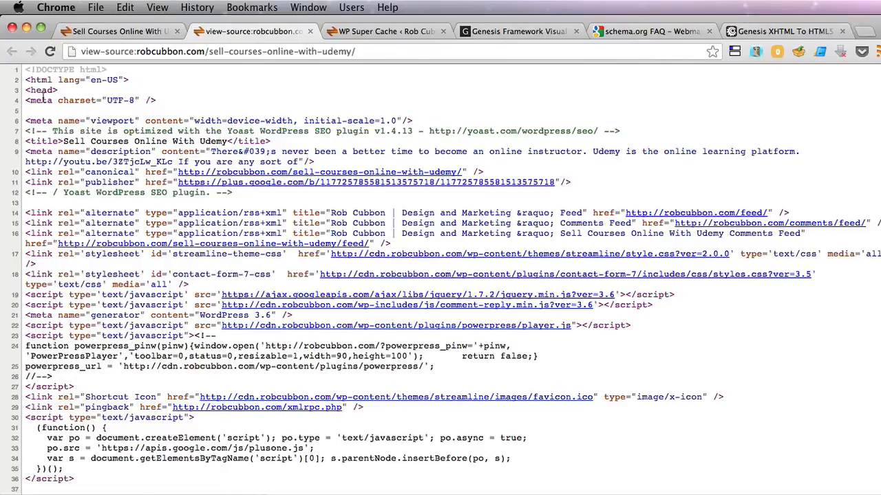
- Scroll the Udemy post's page source through its schema.org itemtype markup, then return to the post
{"action": "scroll", "scroll_direction": "down", "scroll_amount": 3}
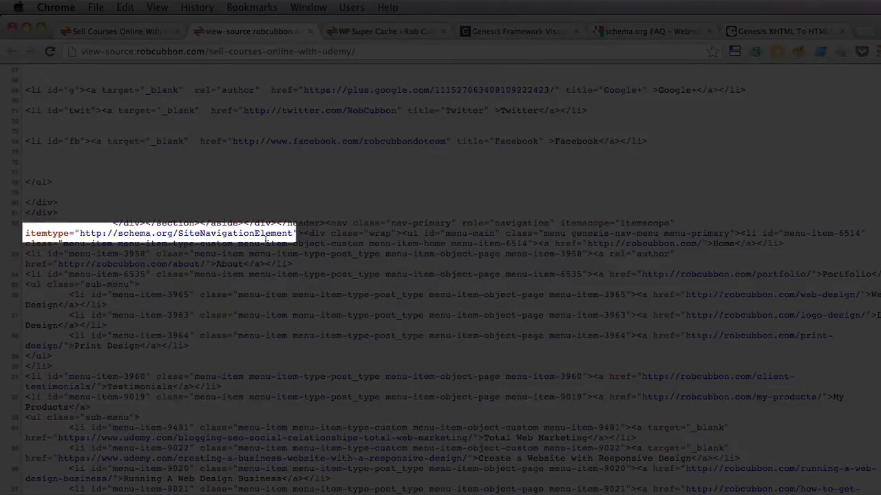
{"action": "scroll", "scroll_direction": "down", "scroll_amount": 3}
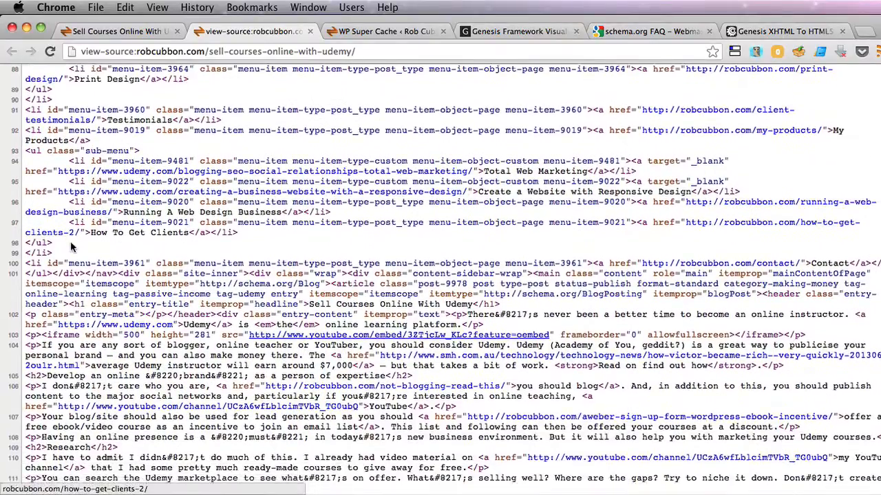
{"action": "scroll", "scroll_direction": "down", "scroll_amount": 3}
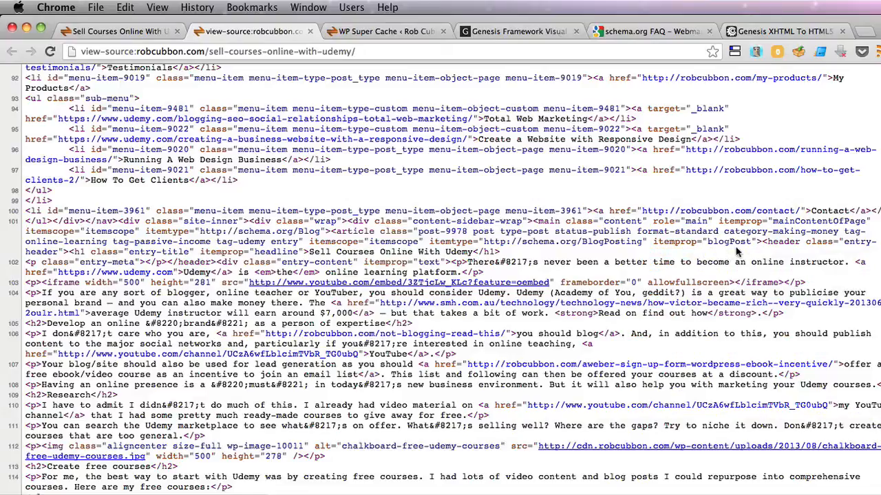
{"action": "scroll", "scroll_direction": "down", "scroll_amount": 3}
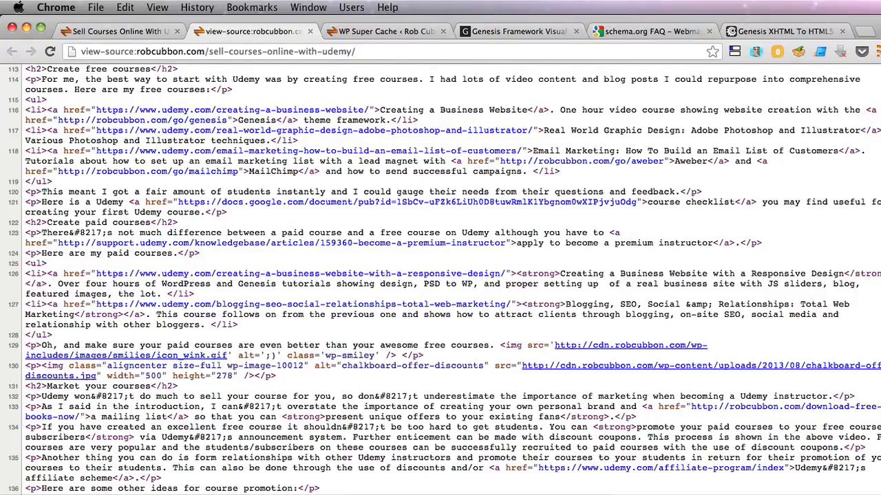
{"action": "left_click", "coordinate": [116, 31]}
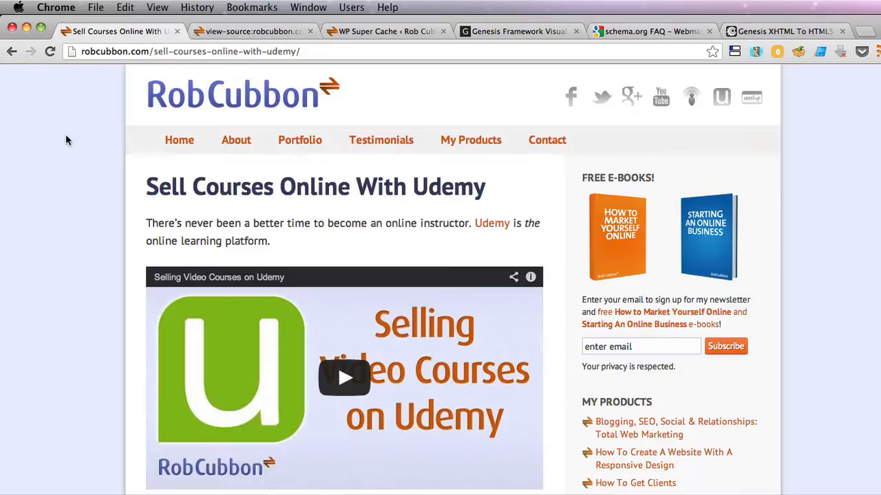